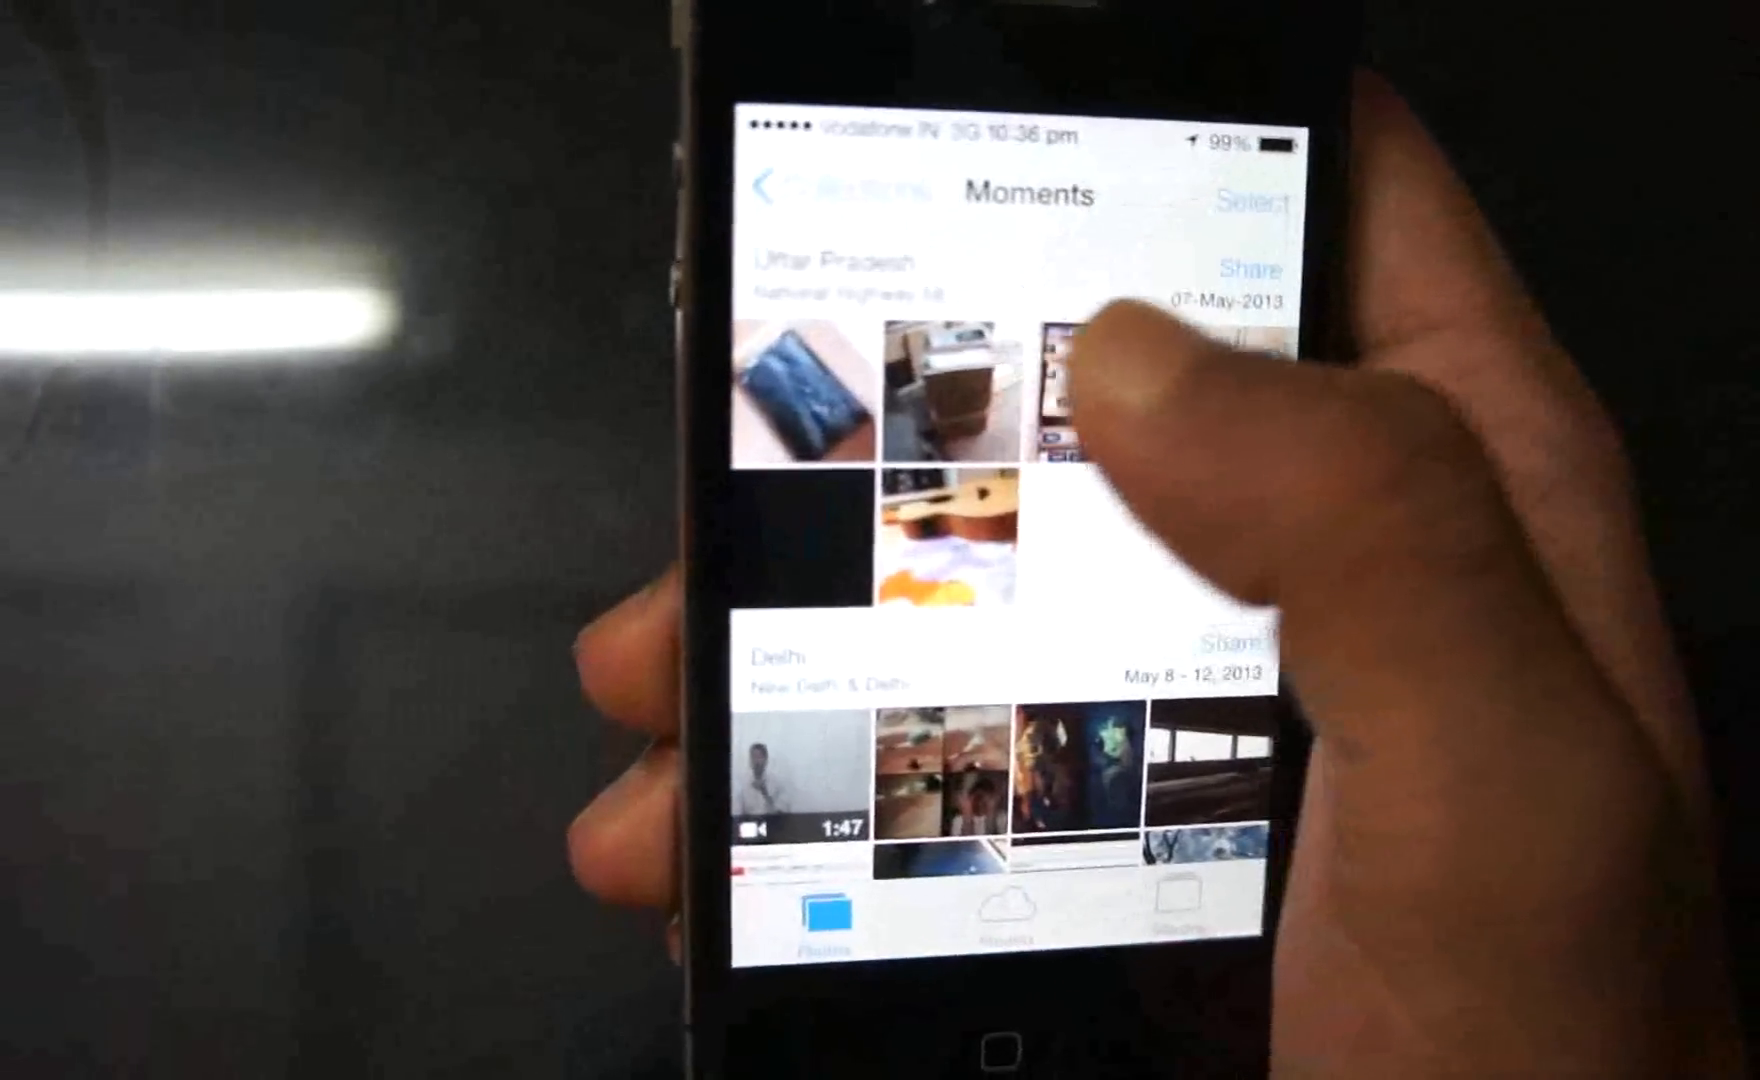
{"action": "scroll", "scroll_direction": "down", "scroll_amount": 3}
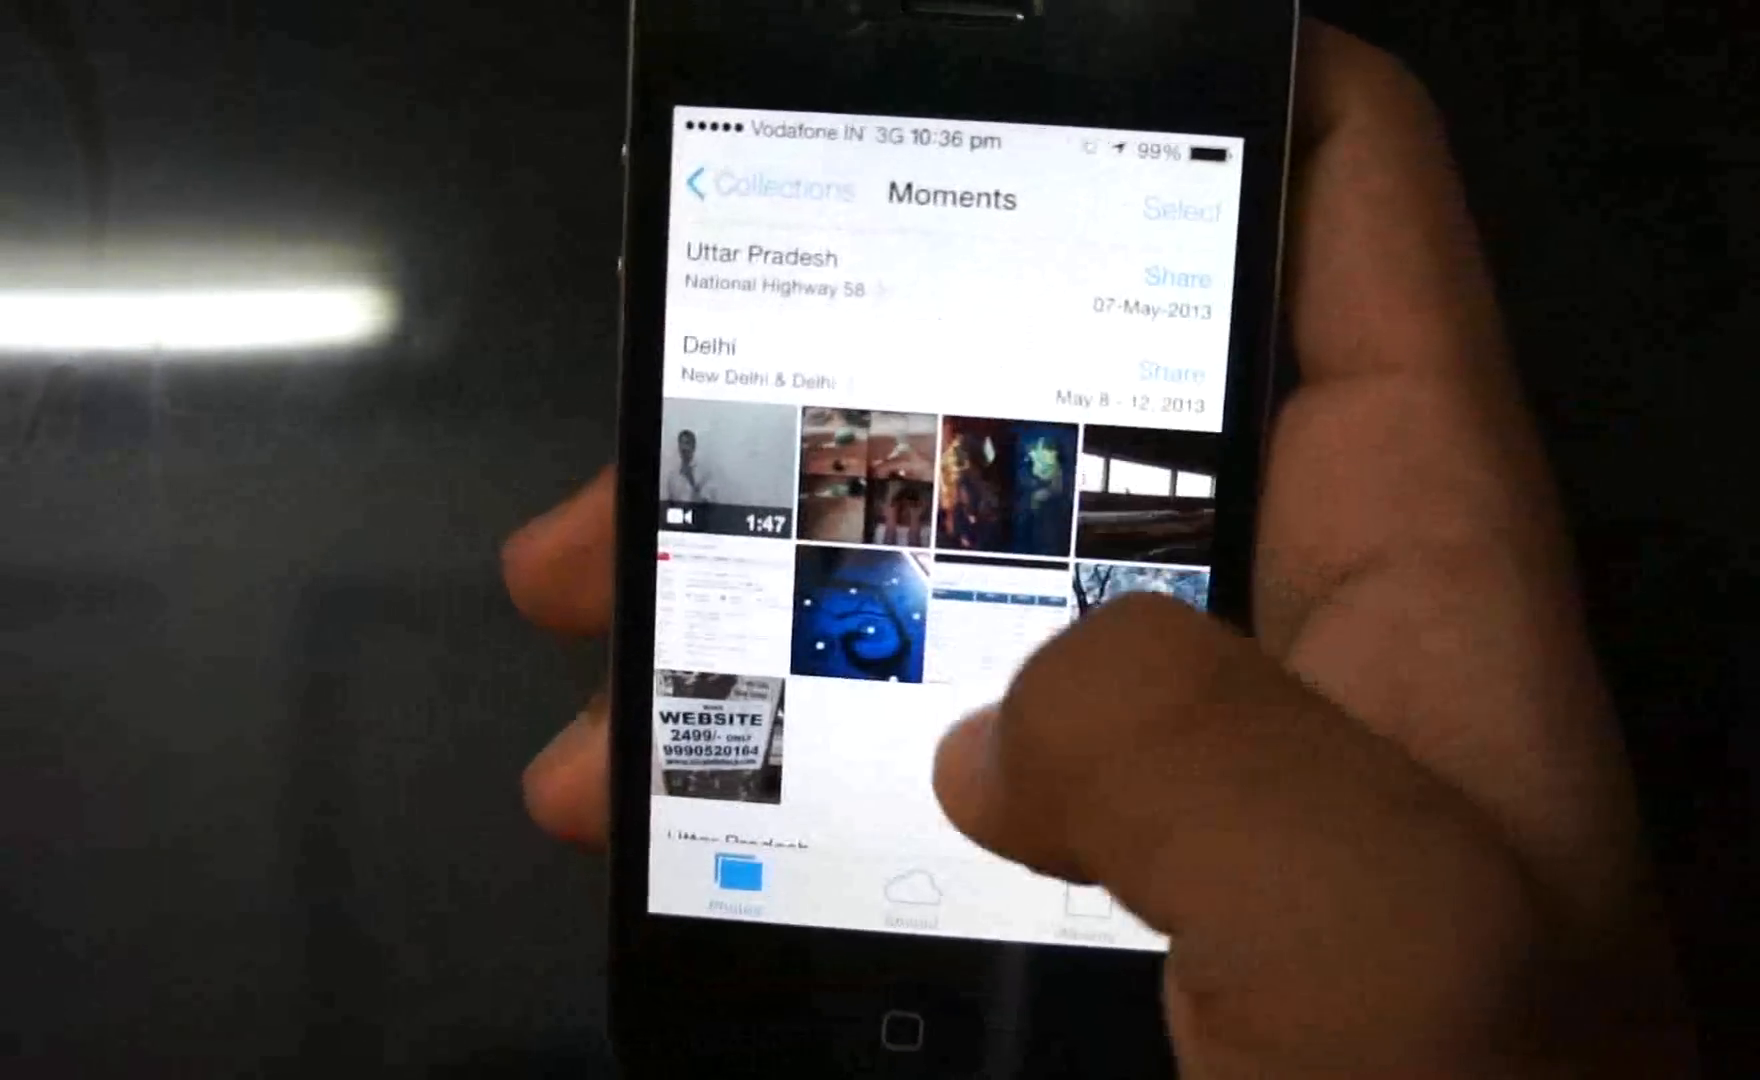